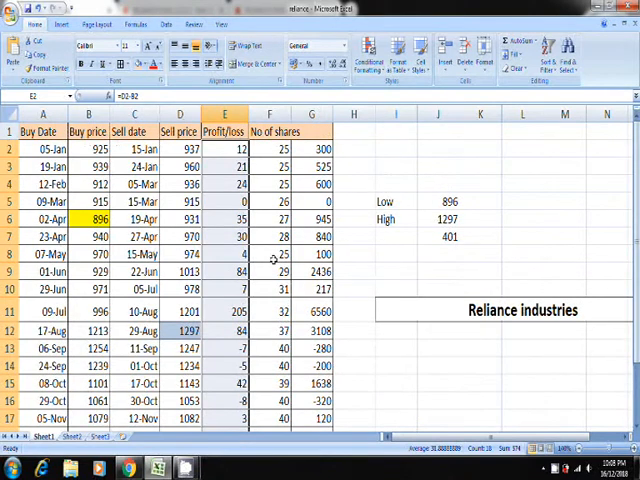
Check the 896 Low figure, the first trade's profit formula and the 24-Sep share count
{"action": "left_click", "coordinate": [447, 200]}
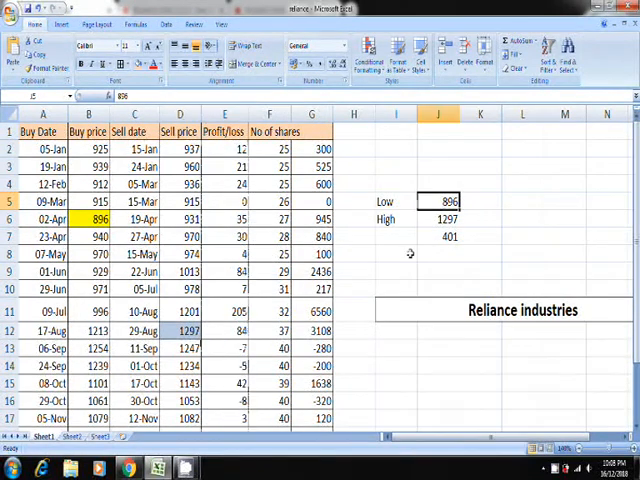
{"action": "mouse_move", "coordinate": [425, 236]}
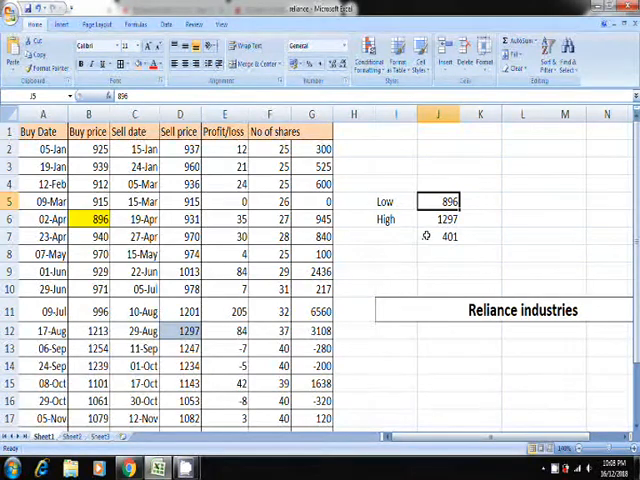
{"action": "left_click", "coordinate": [448, 219]}
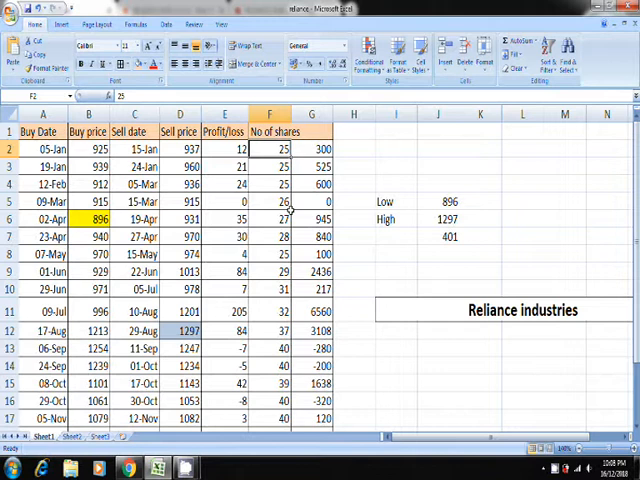
{"action": "left_click", "coordinate": [311, 148]}
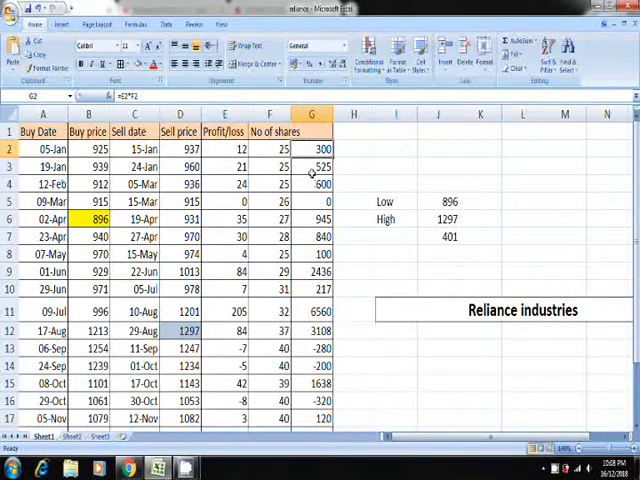
{"action": "left_click", "coordinate": [312, 184]}
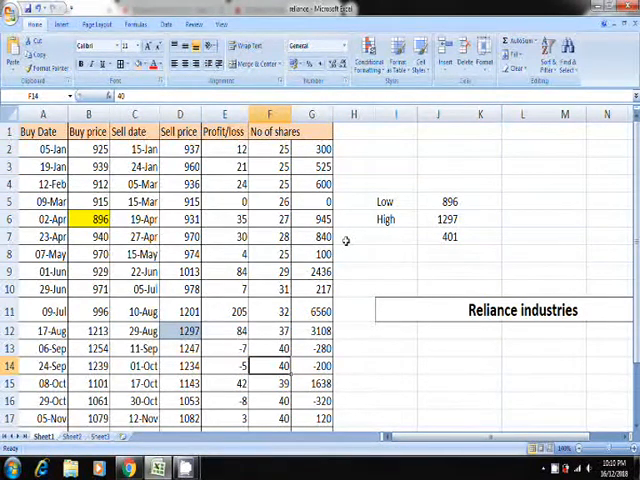
Pan the Reliance hourly chart back through October toward the August–September candles
{"action": "scroll", "scroll_direction": "down", "scroll_amount": 3}
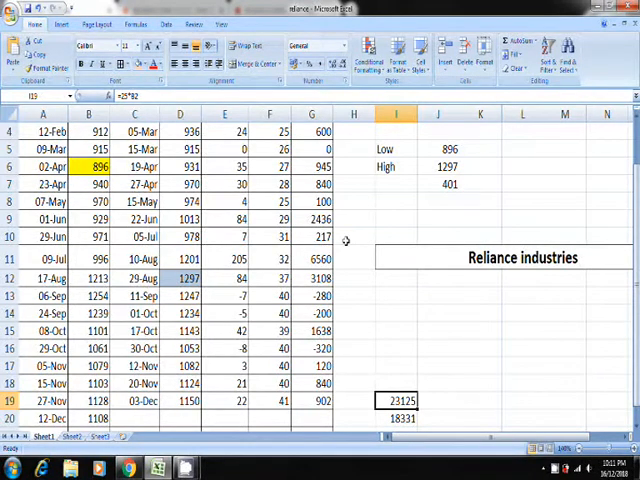
{"action": "left_click", "coordinate": [398, 418]}
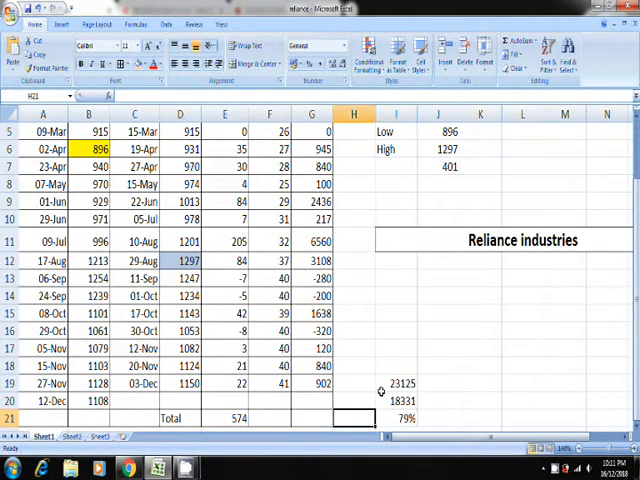
{"action": "left_click", "coordinate": [88, 331]}
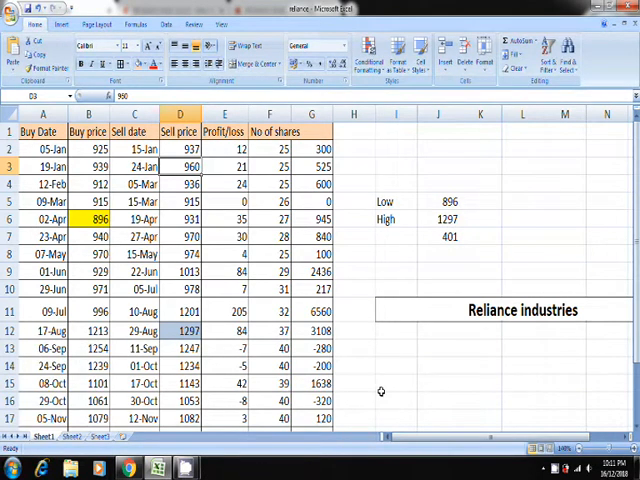
{"action": "left_click", "coordinate": [311, 148]}
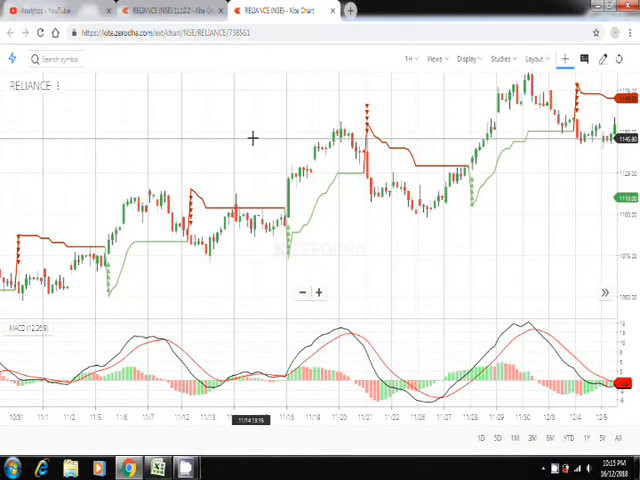
{"action": "mouse_move", "coordinate": [268, 205]}
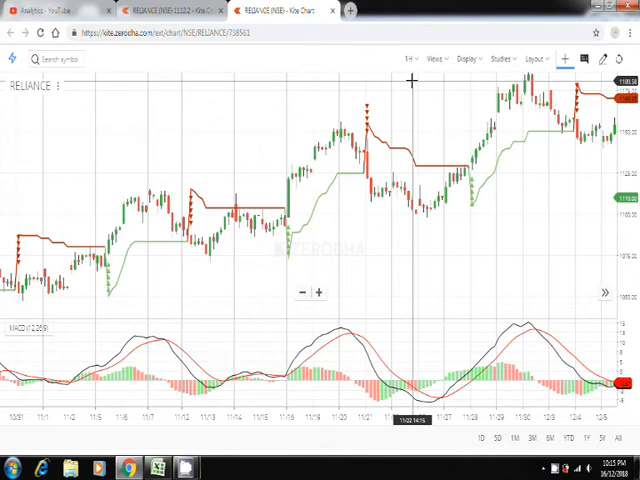
{"action": "mouse_move", "coordinate": [475, 158]}
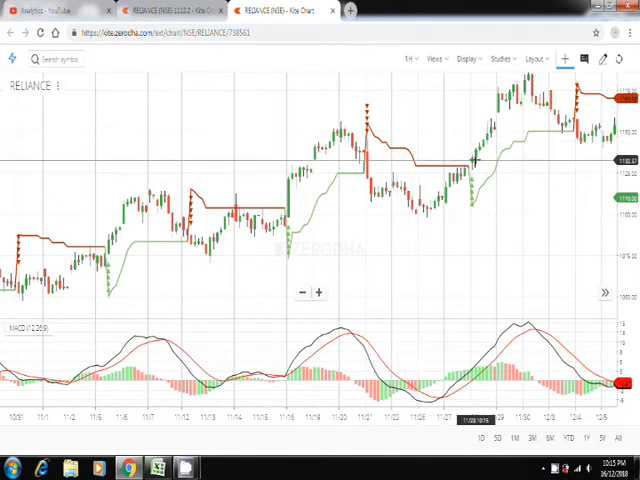
{"action": "mouse_move", "coordinate": [470, 160]}
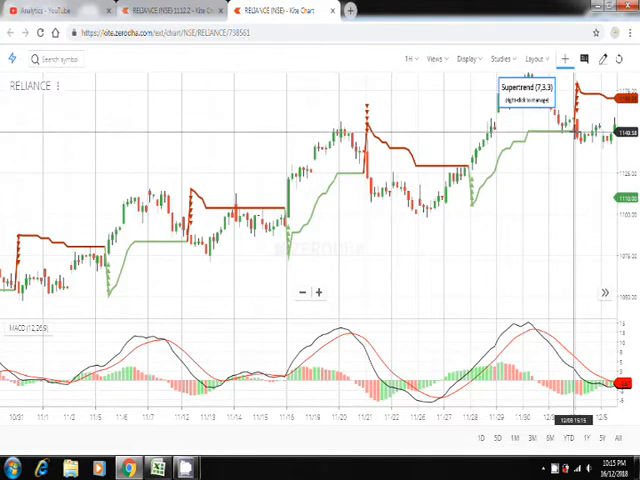
{"action": "mouse_move", "coordinate": [408, 242]}
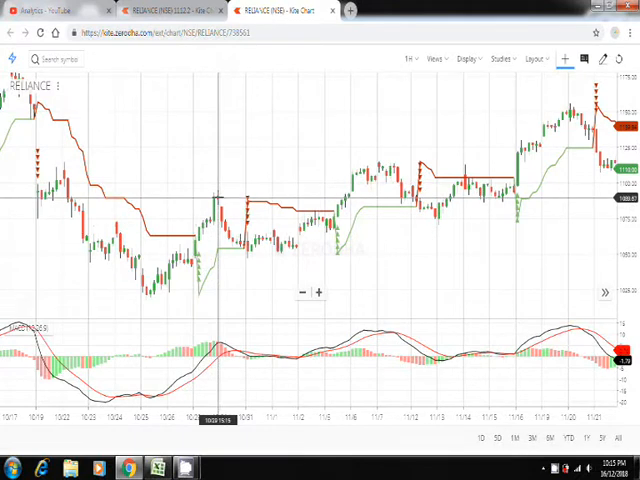
{"action": "mouse_move", "coordinate": [222, 228]}
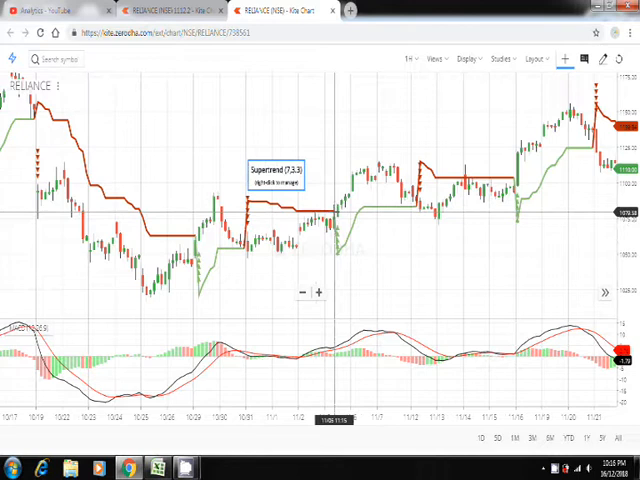
{"action": "mouse_move", "coordinate": [305, 178]}
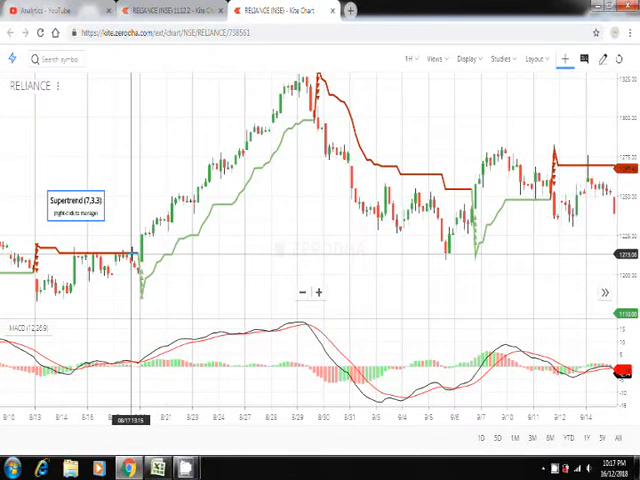
{"action": "mouse_move", "coordinate": [315, 120]}
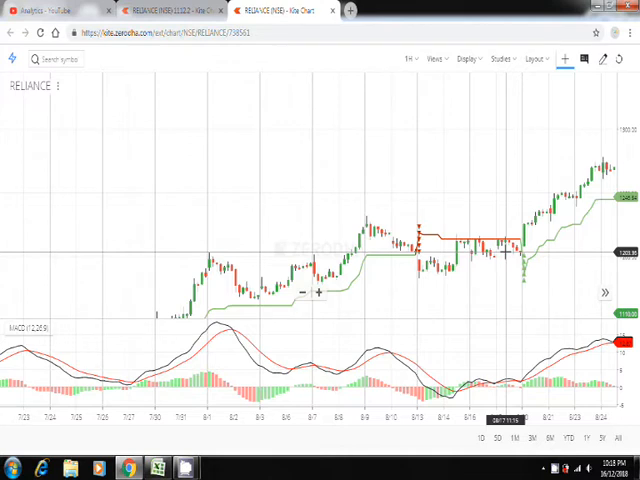
{"action": "mouse_move", "coordinate": [487, 128]}
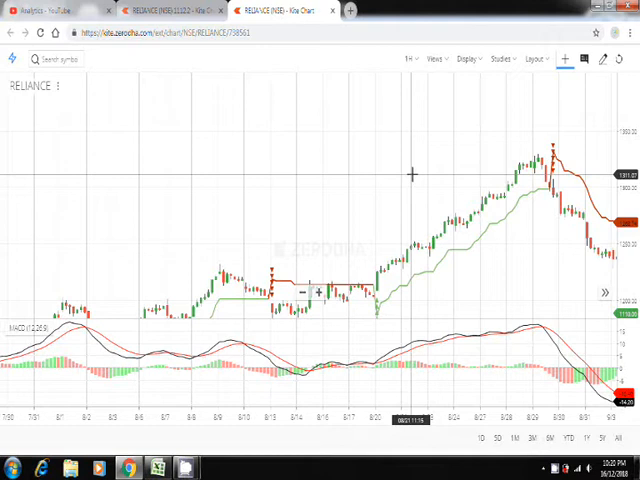
{"action": "mouse_move", "coordinate": [442, 187]}
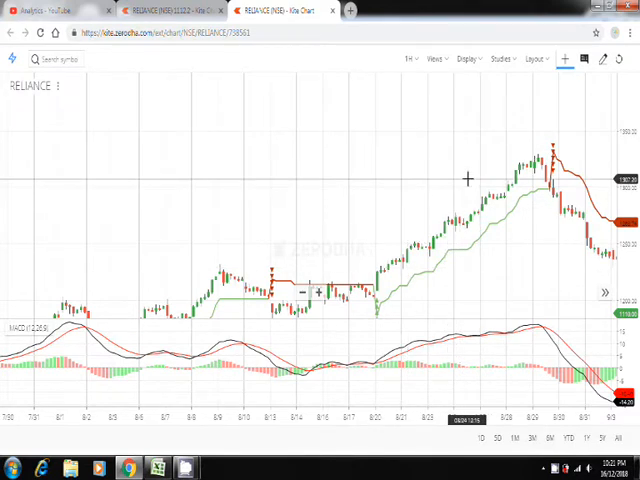
{"action": "mouse_move", "coordinate": [353, 190]}
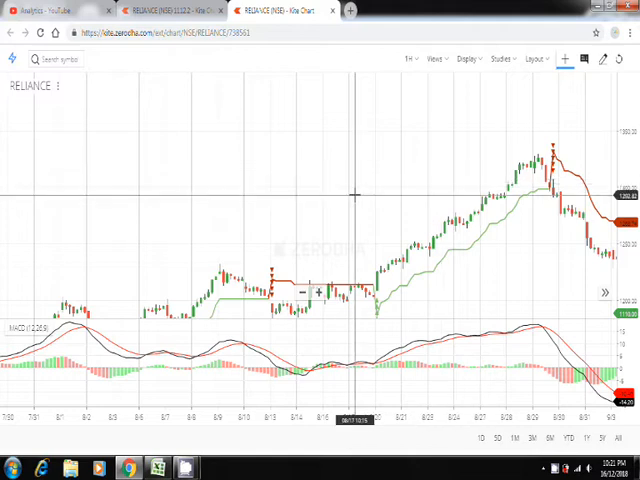
{"action": "mouse_move", "coordinate": [341, 185]}
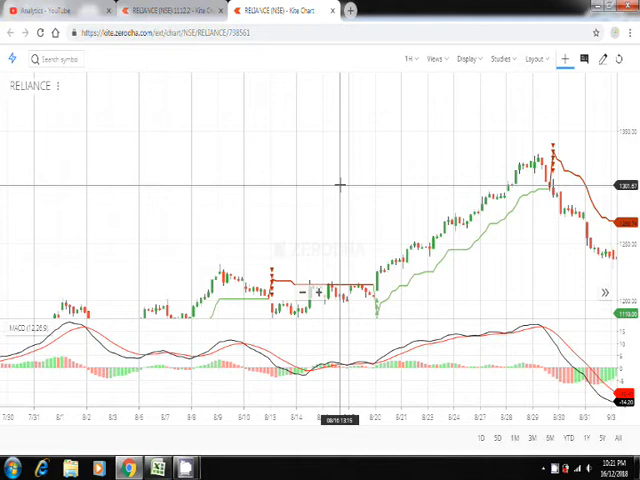
{"action": "mouse_move", "coordinate": [377, 190]}
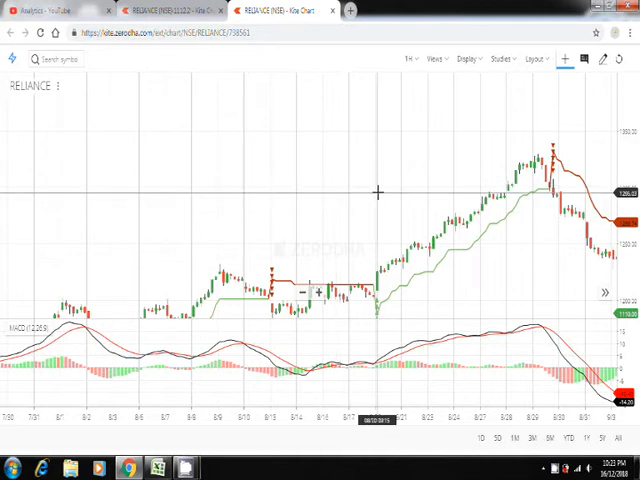